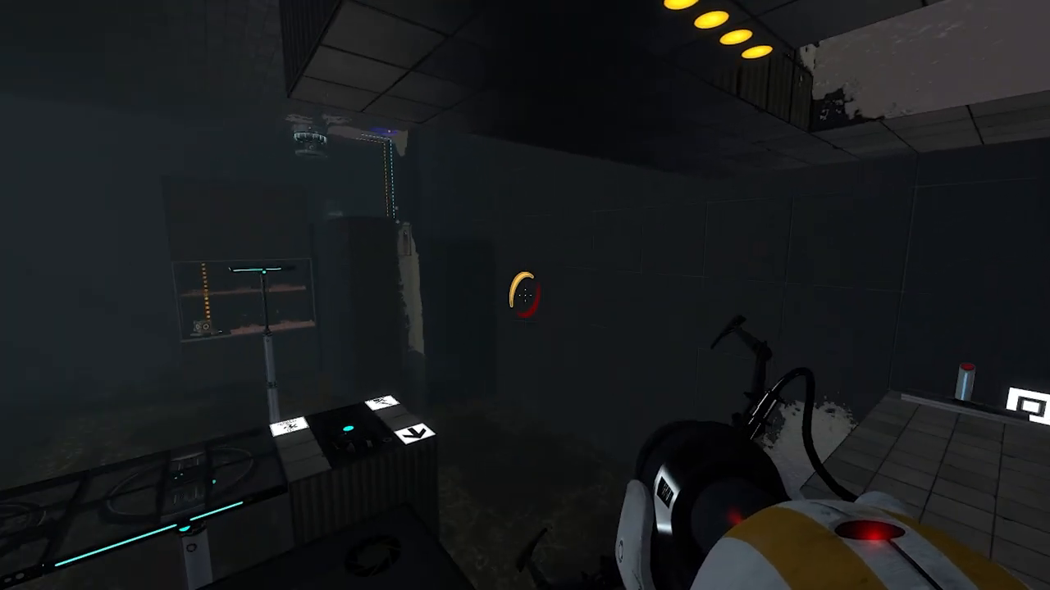
{"action": "mouse_move", "coordinate": [525, 295]}
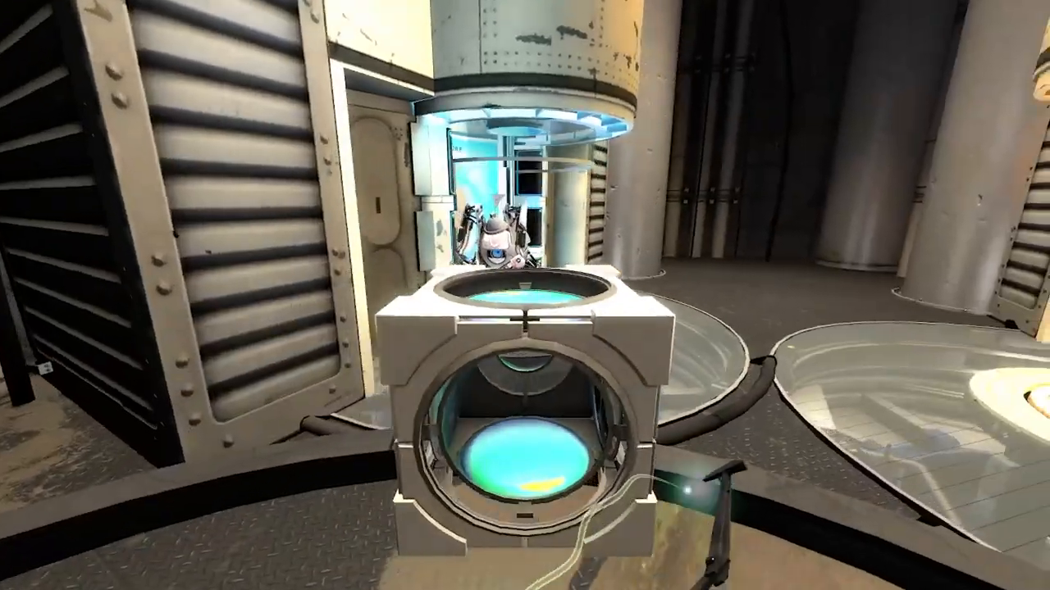
{"action": "mouse_move", "coordinate": [525, 295]}
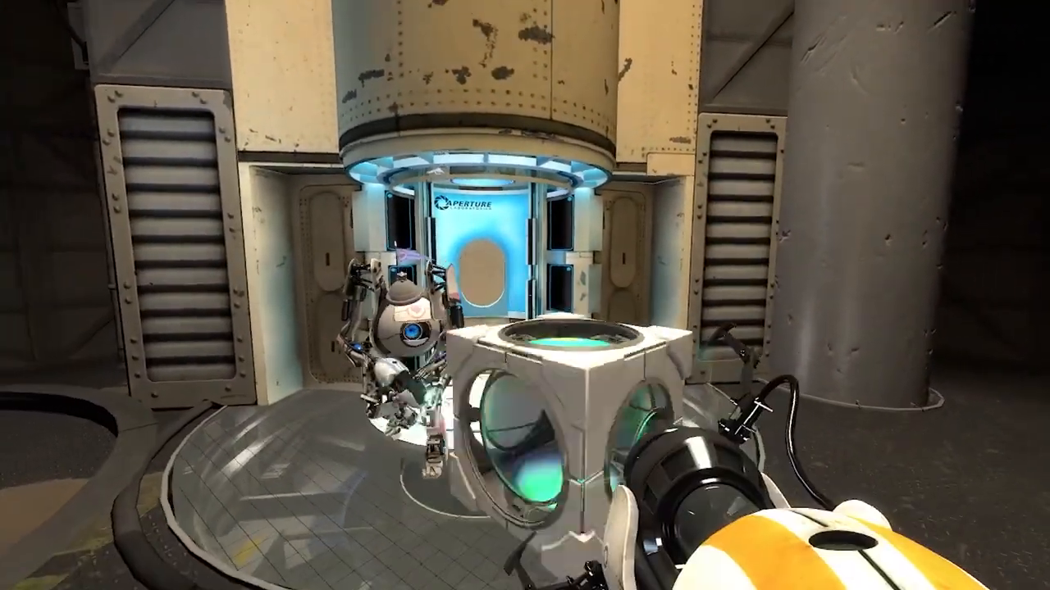
{"action": "mouse_move", "coordinate": [525, 295]}
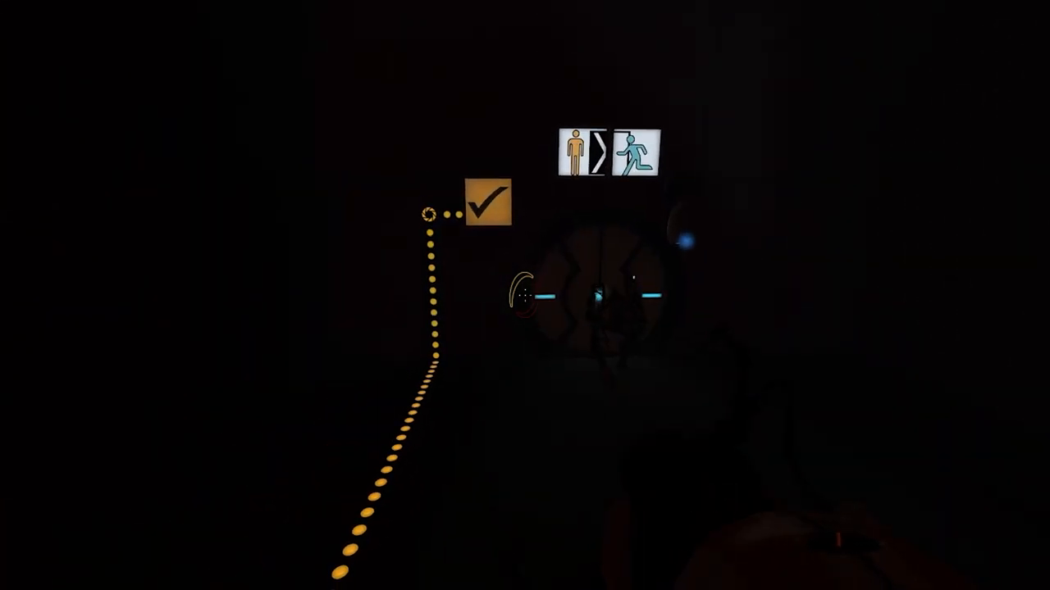
{"action": "mouse_move", "coordinate": [525, 296]}
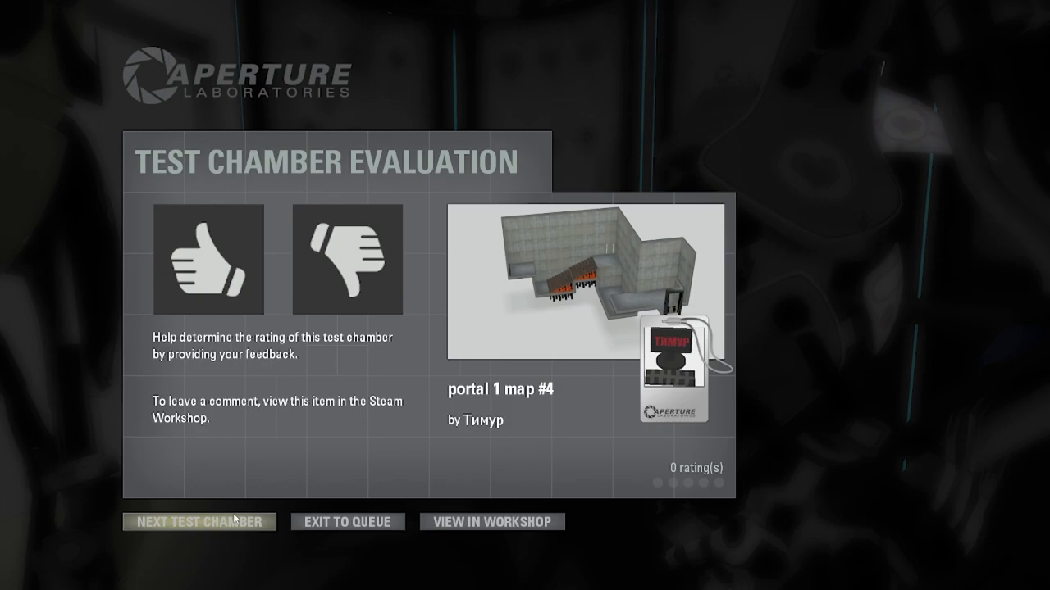
{"action": "left_click", "coordinate": [200, 522]}
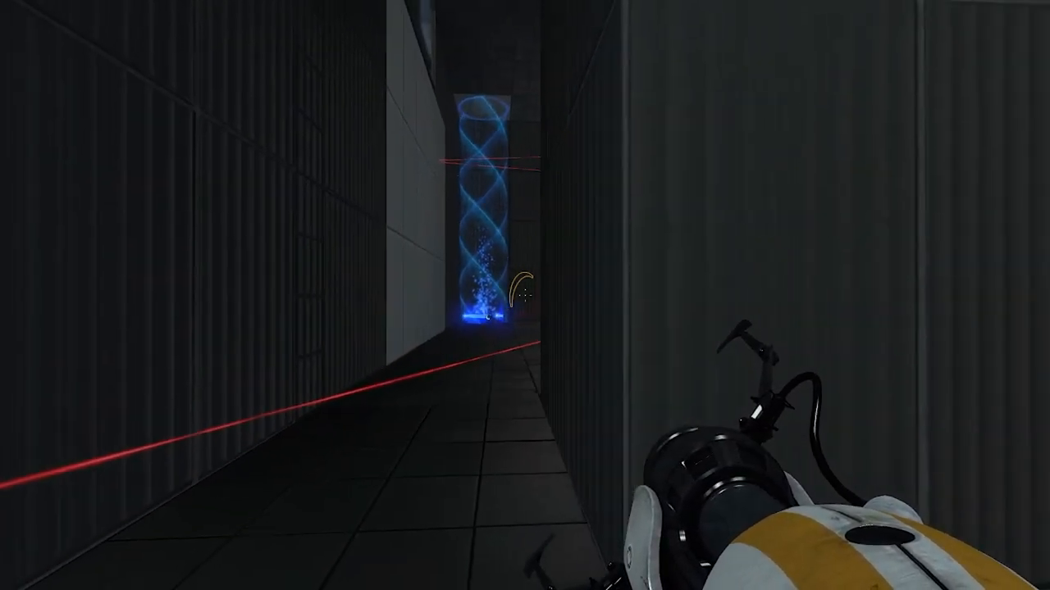
{"action": "mouse_move", "coordinate": [525, 295]}
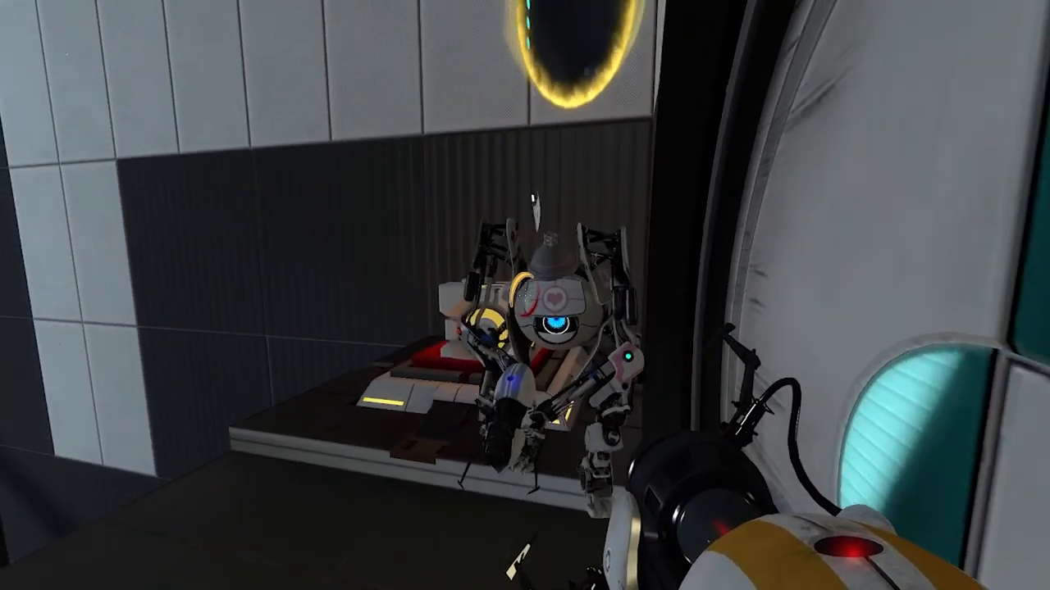
{"action": "mouse_move", "coordinate": [525, 295]}
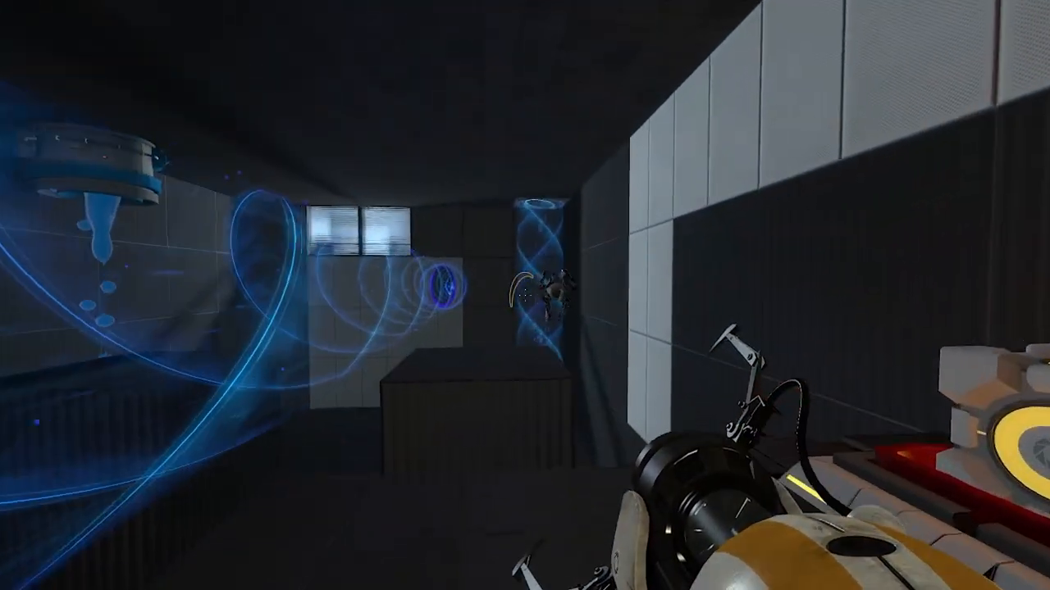
{"action": "left_click", "coordinate": [542, 292]}
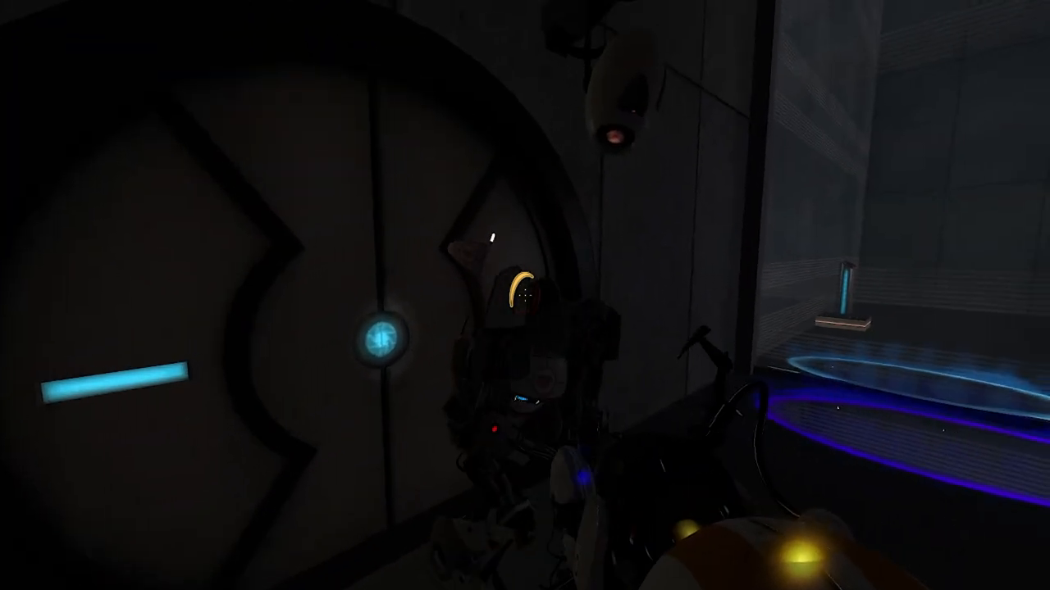
{"action": "mouse_move", "coordinate": [525, 295]}
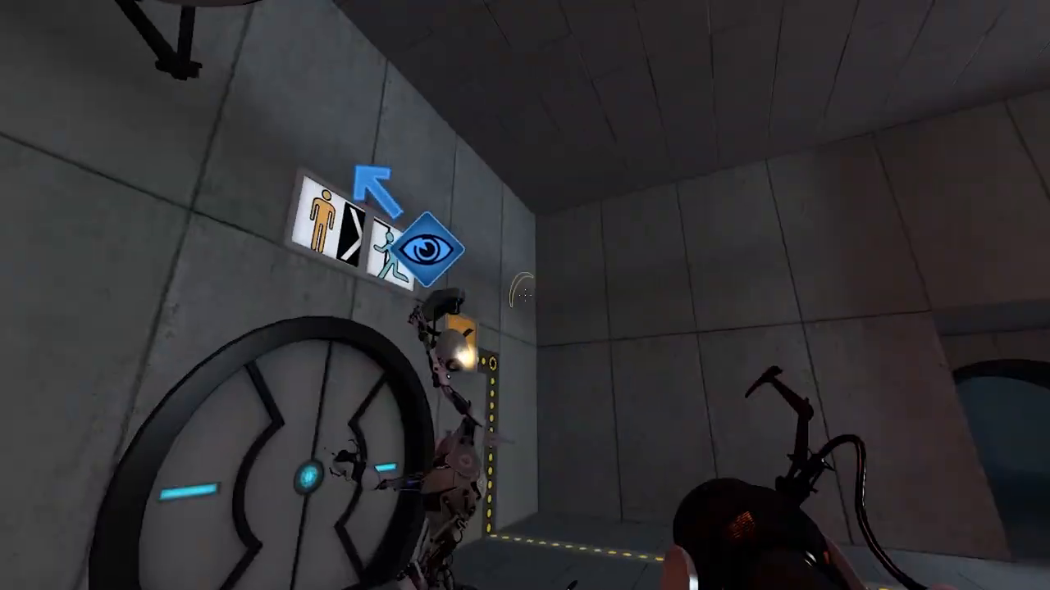
{"action": "mouse_move", "coordinate": [525, 296]}
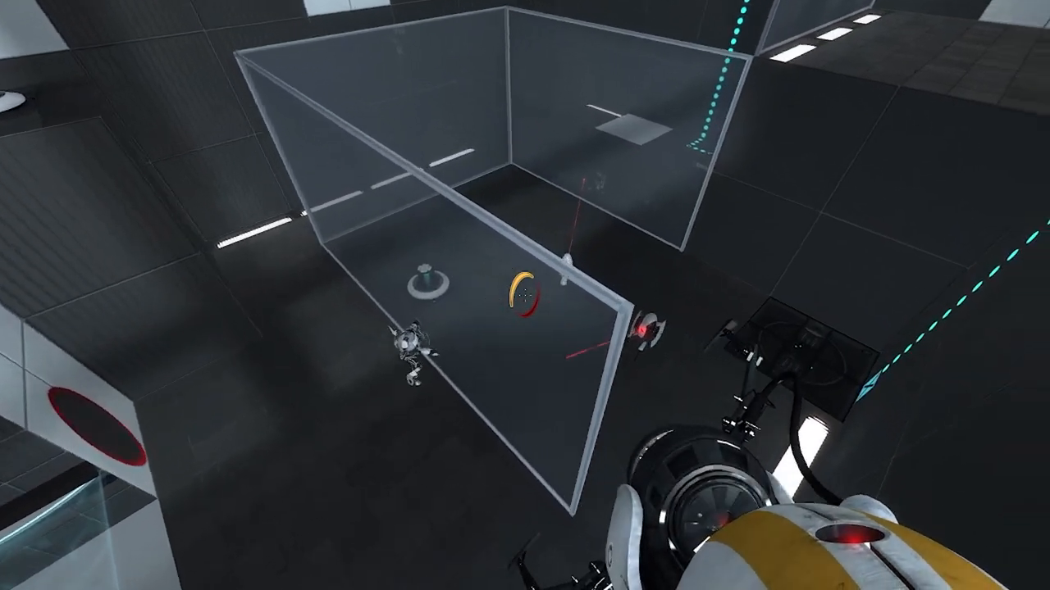
{"action": "mouse_move", "coordinate": [525, 295]}
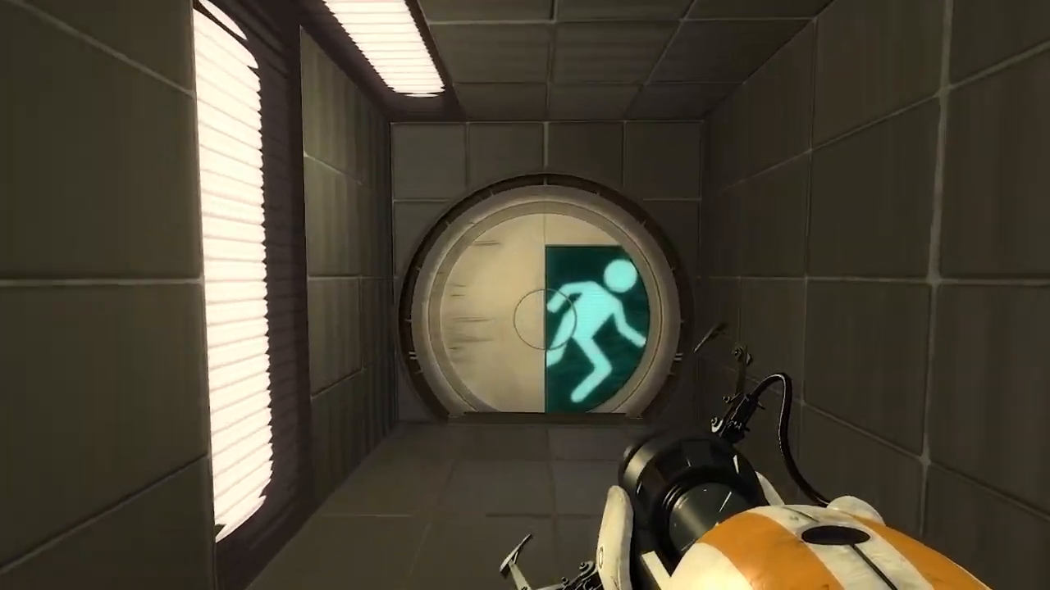
{"action": "key", "text": "w"}
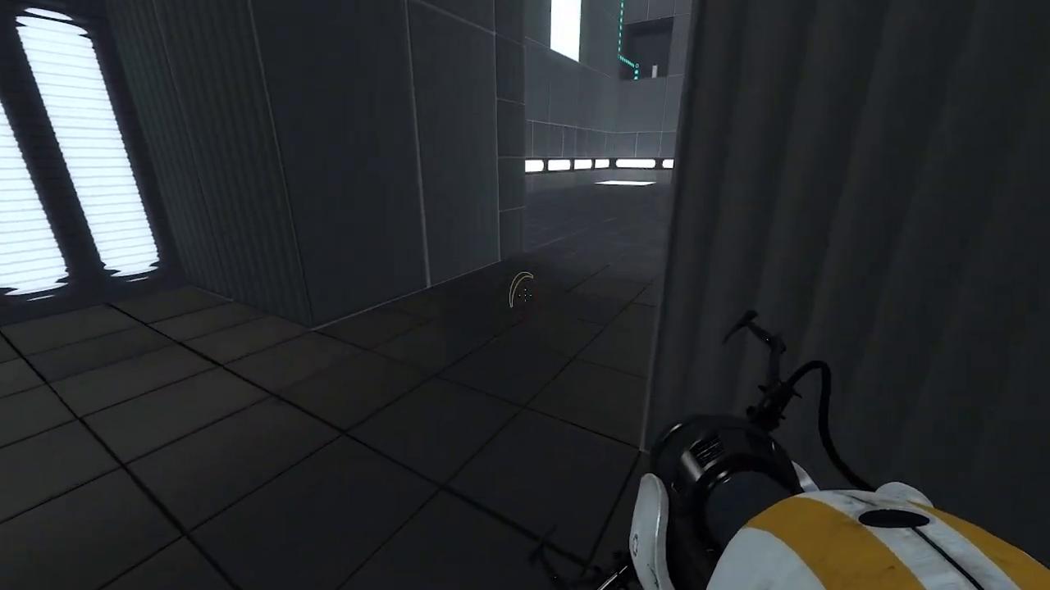
{"action": "mouse_move", "coordinate": [525, 295]}
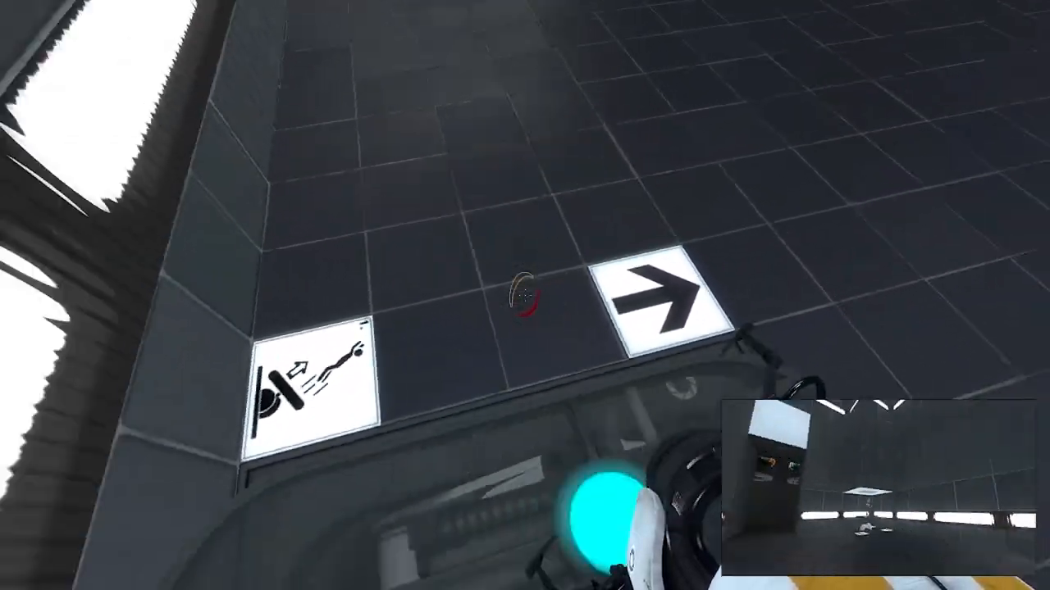
{"action": "mouse_move", "coordinate": [525, 296]}
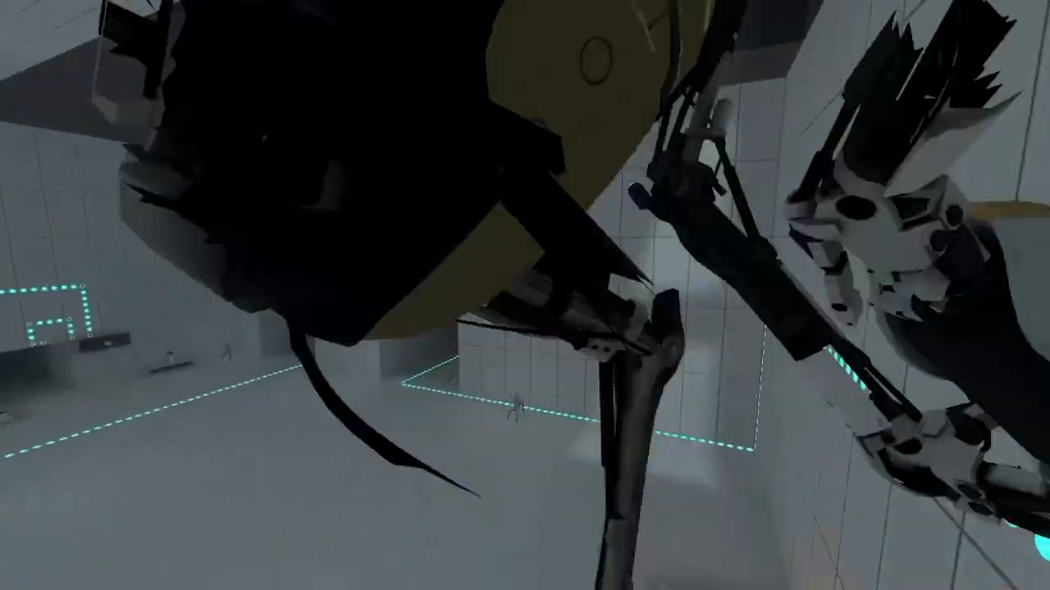
{"action": "mouse_move", "coordinate": [525, 295]}
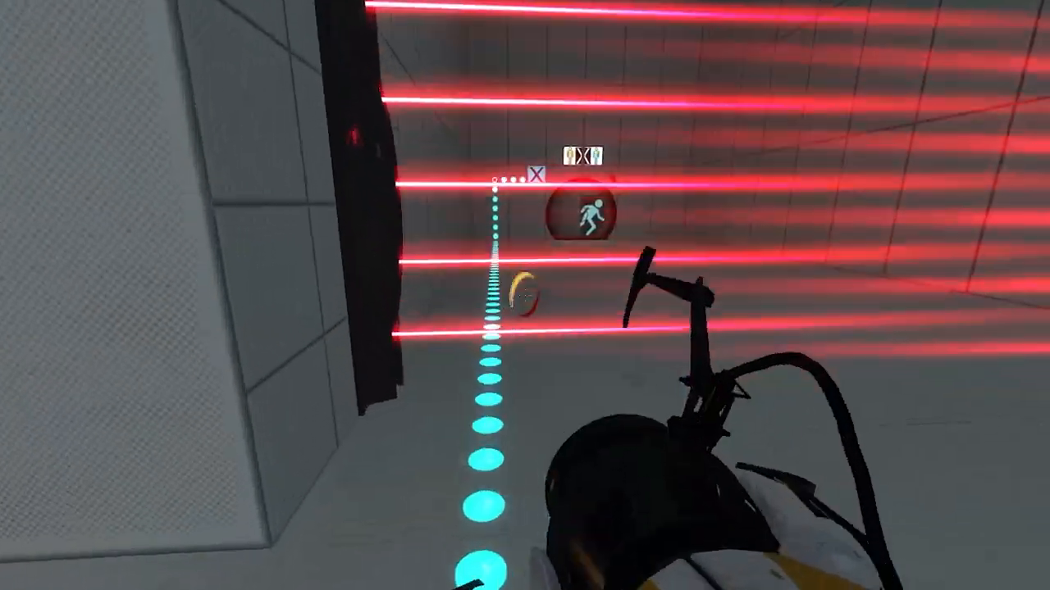